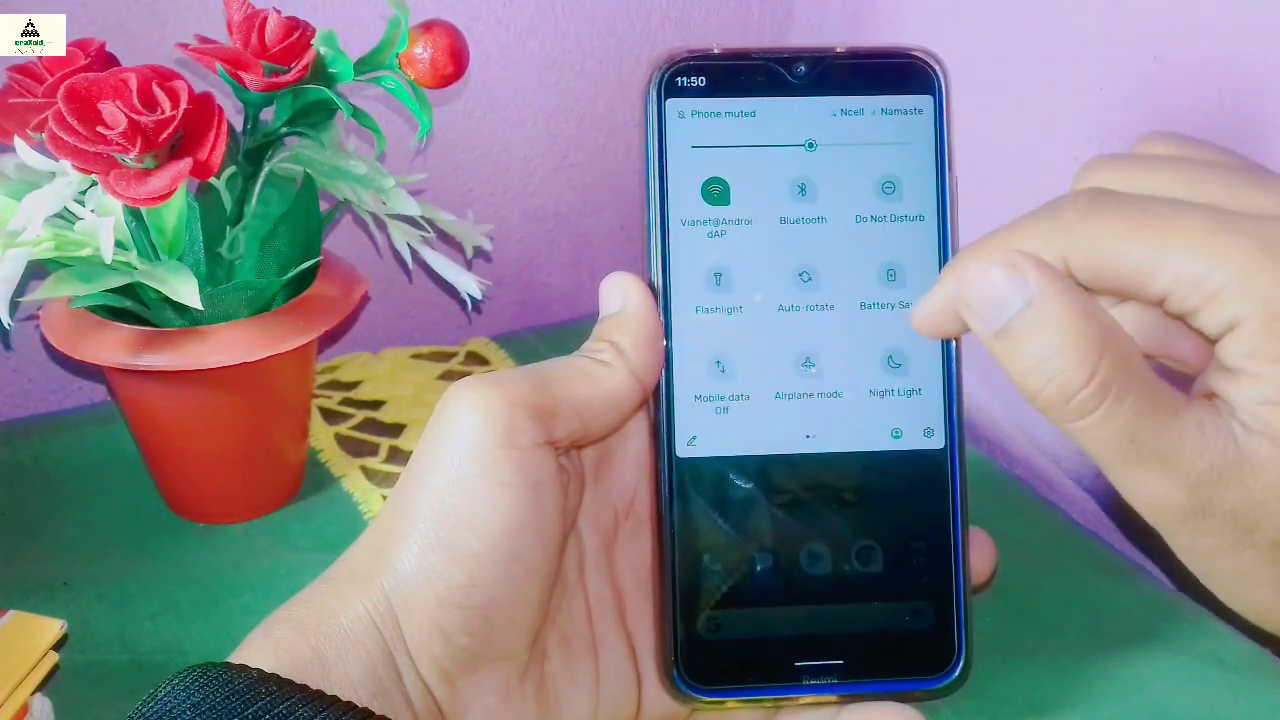
Scroll the main Settings list down to About phone
scroll(left, 3)
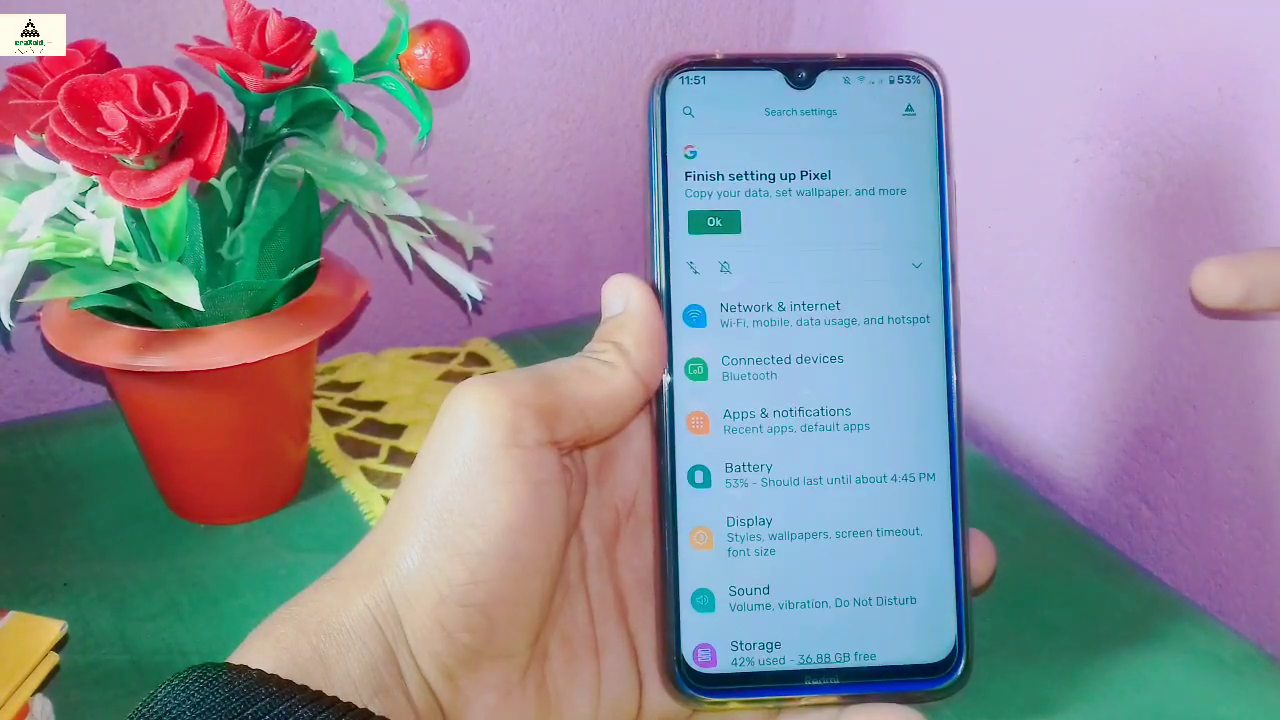
scroll(down, 3)
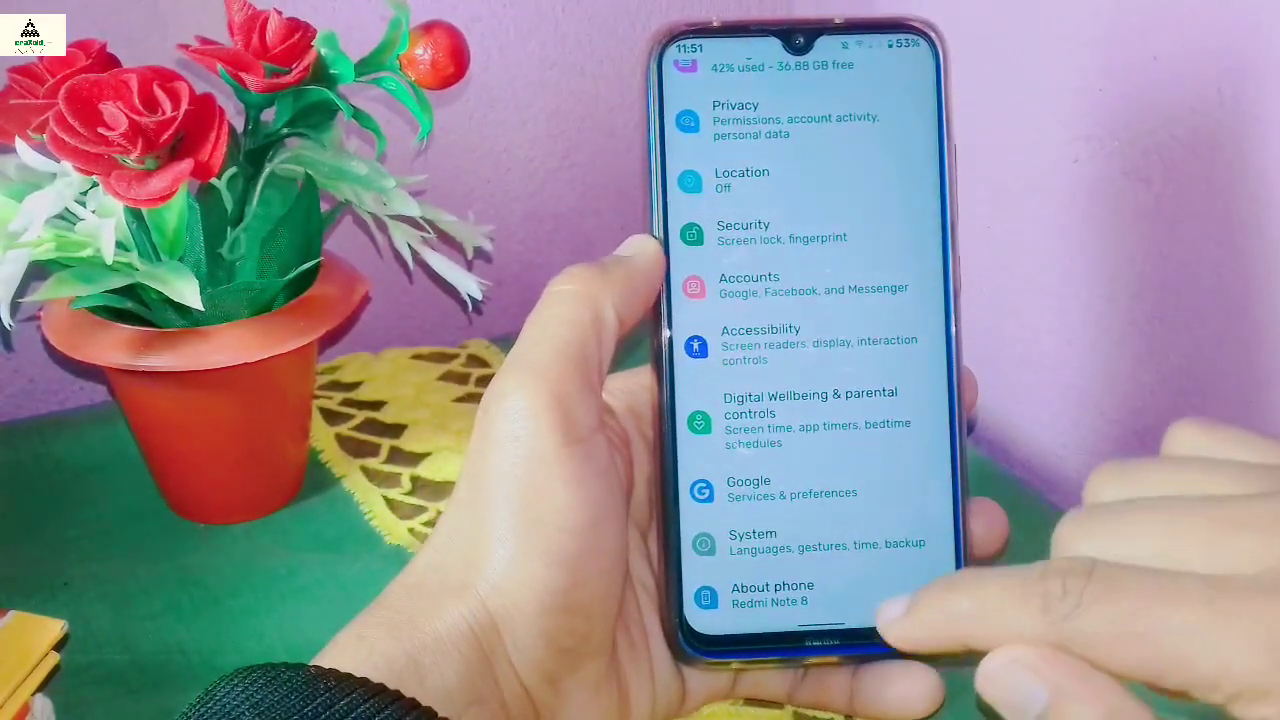
Unlock Developer options via Build number in About phone, then scroll to USB debugging
click(772, 593)
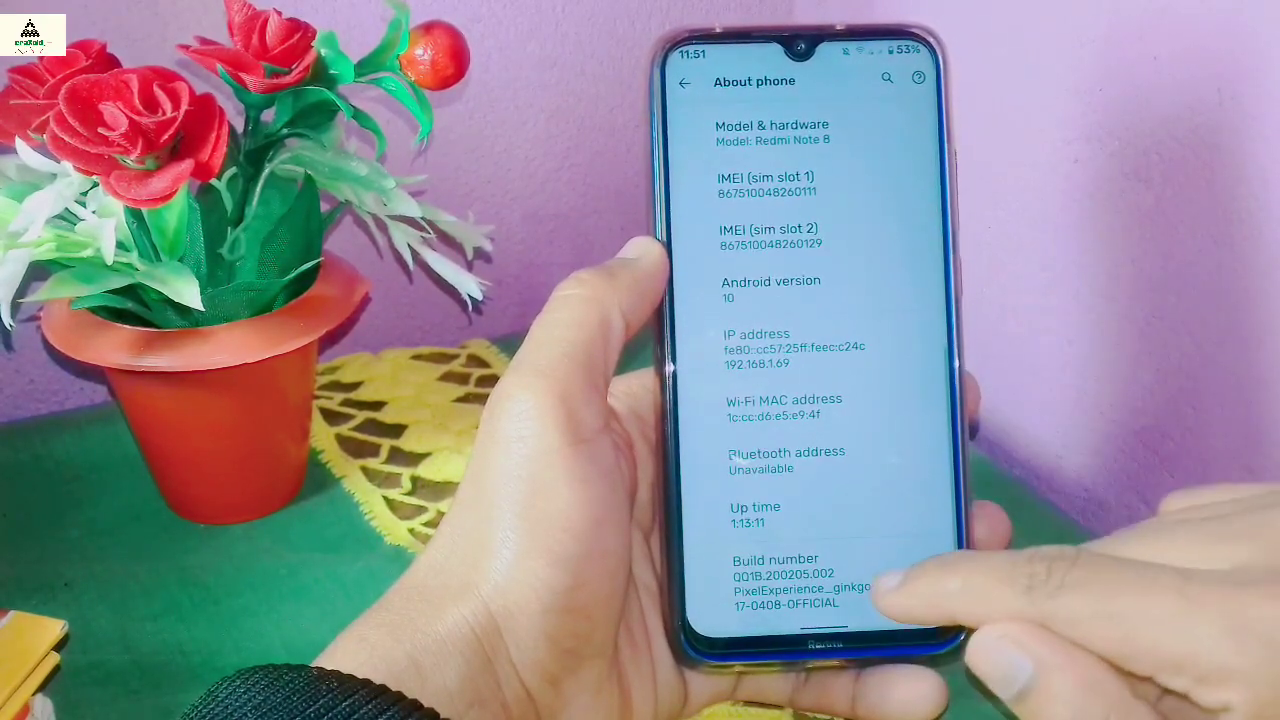
click(800, 573)
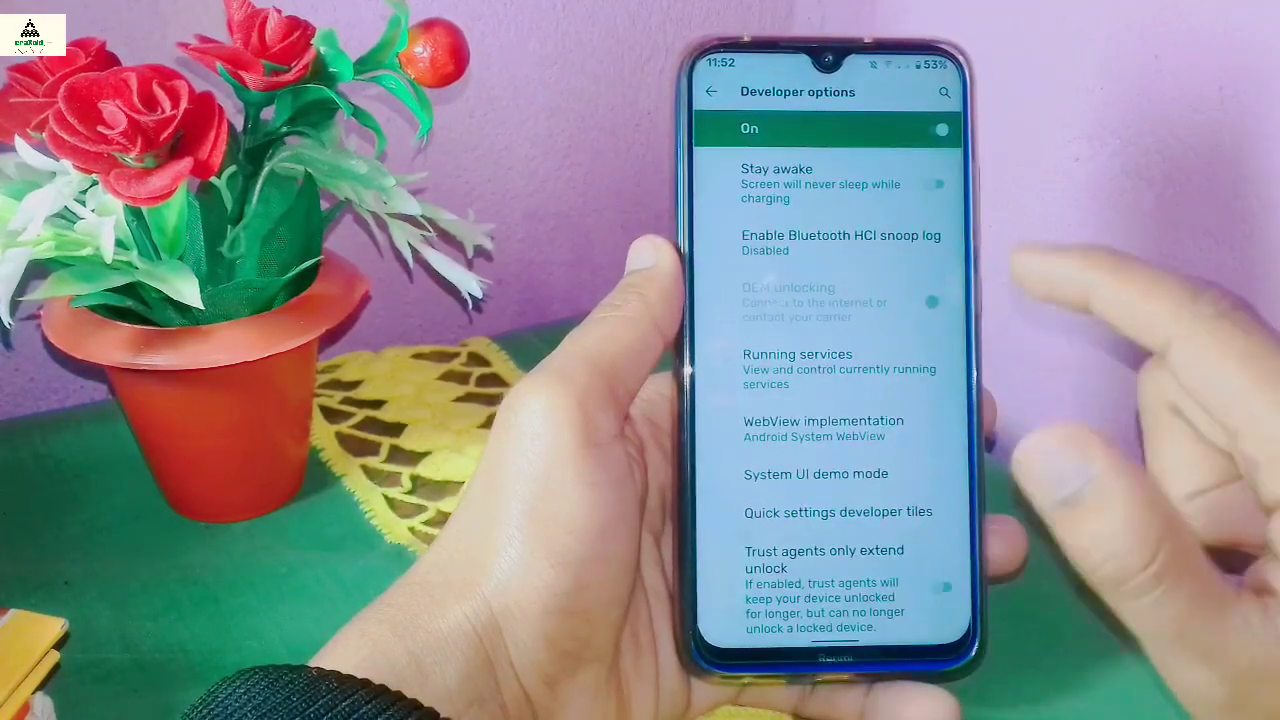
scroll(down, 3)
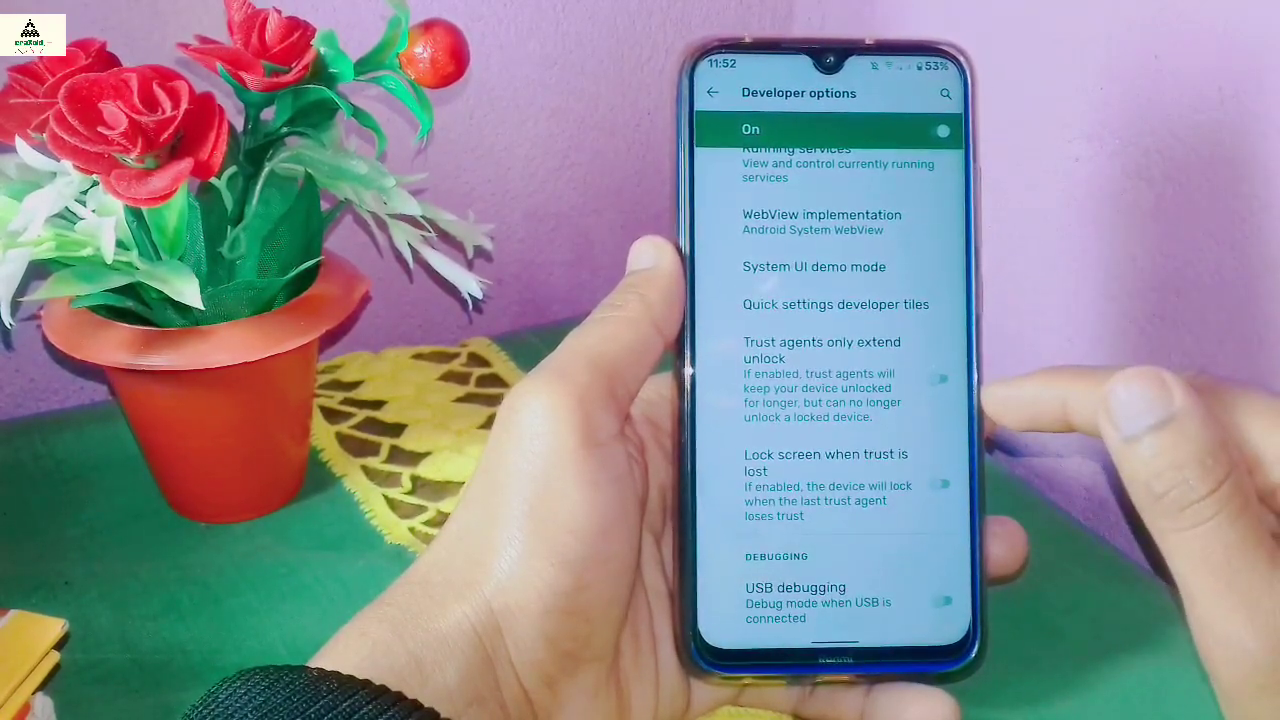
scroll(down, 3)
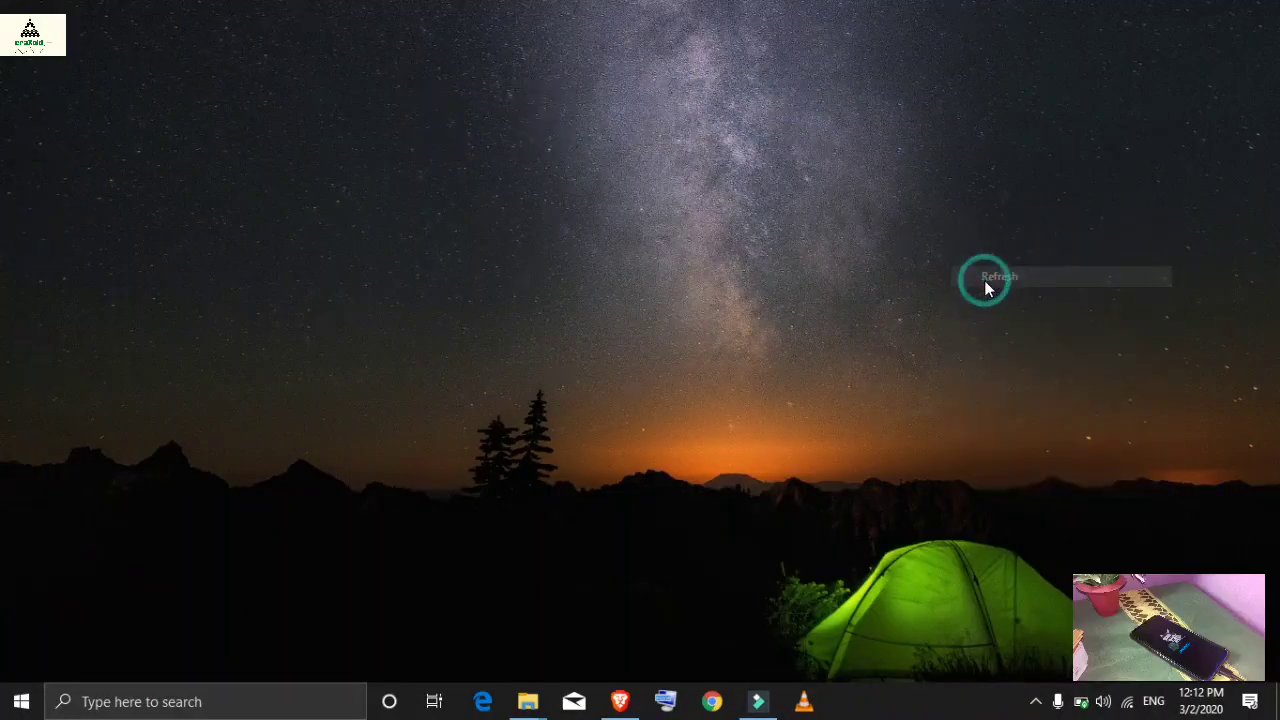
Refresh the desktop and select the 15 Second ADB Installer v1.4.5 file
click(998, 277)
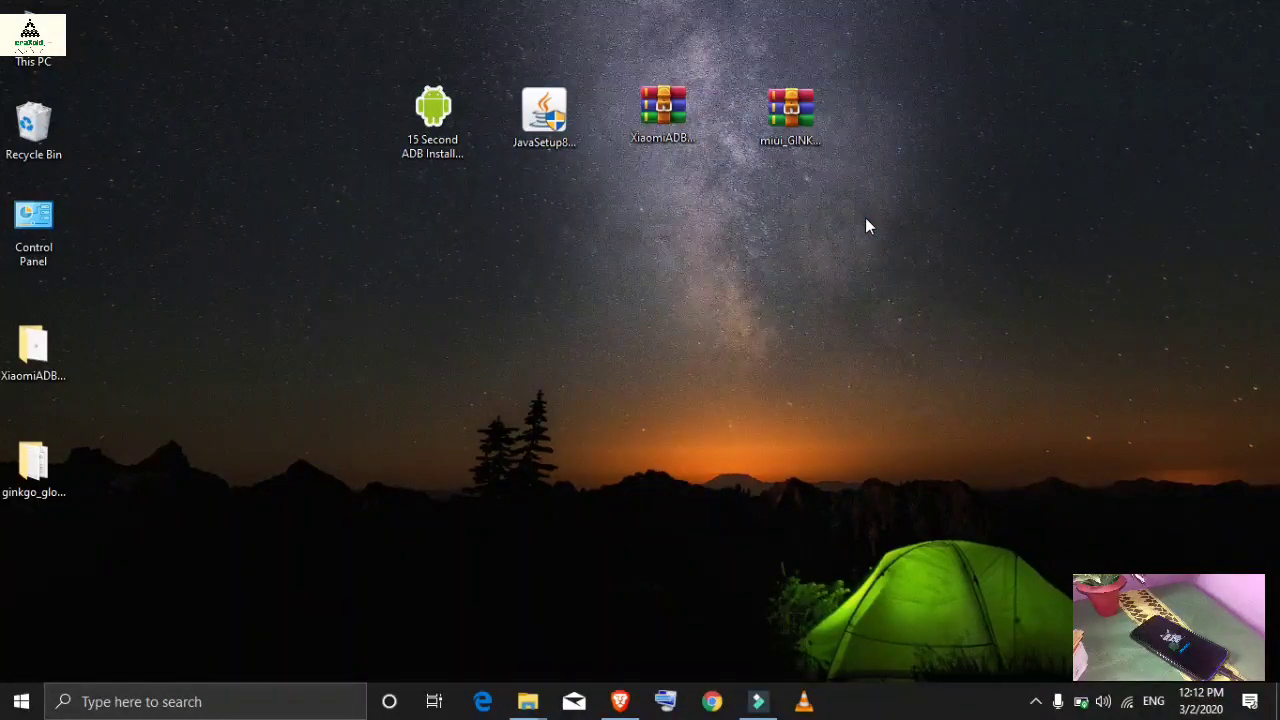
click(432, 115)
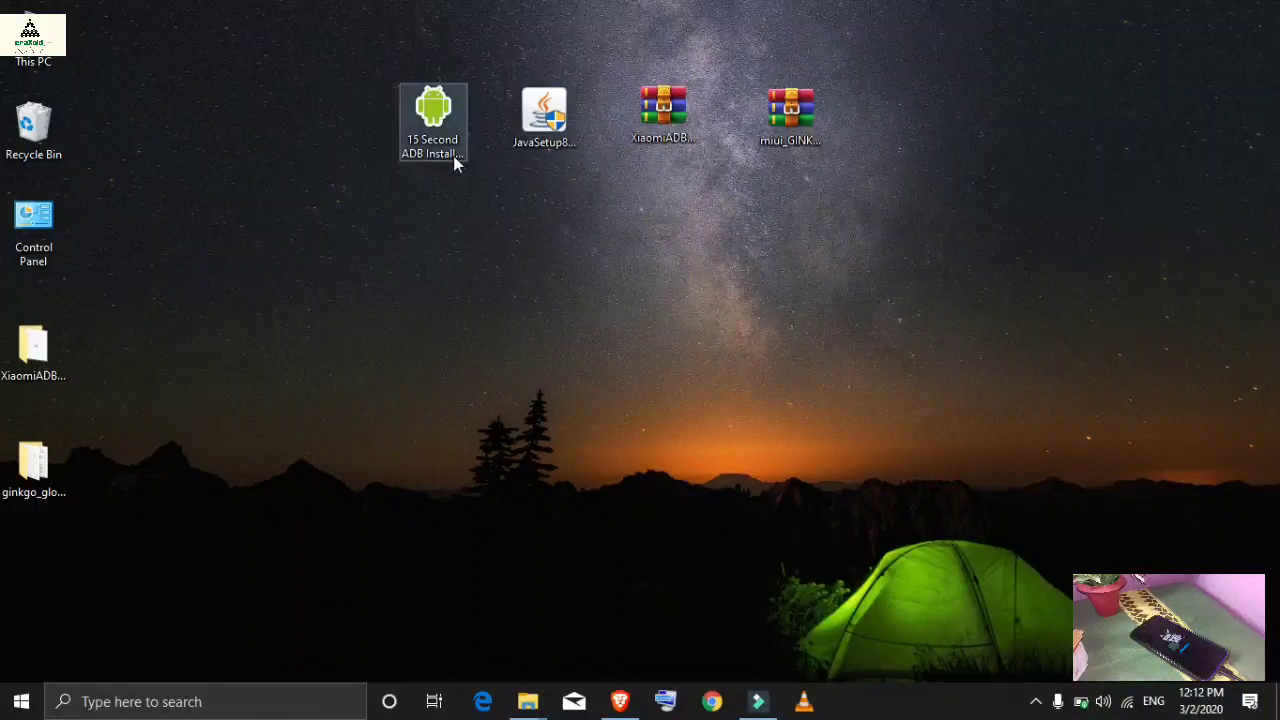
mouse_move(433, 120)
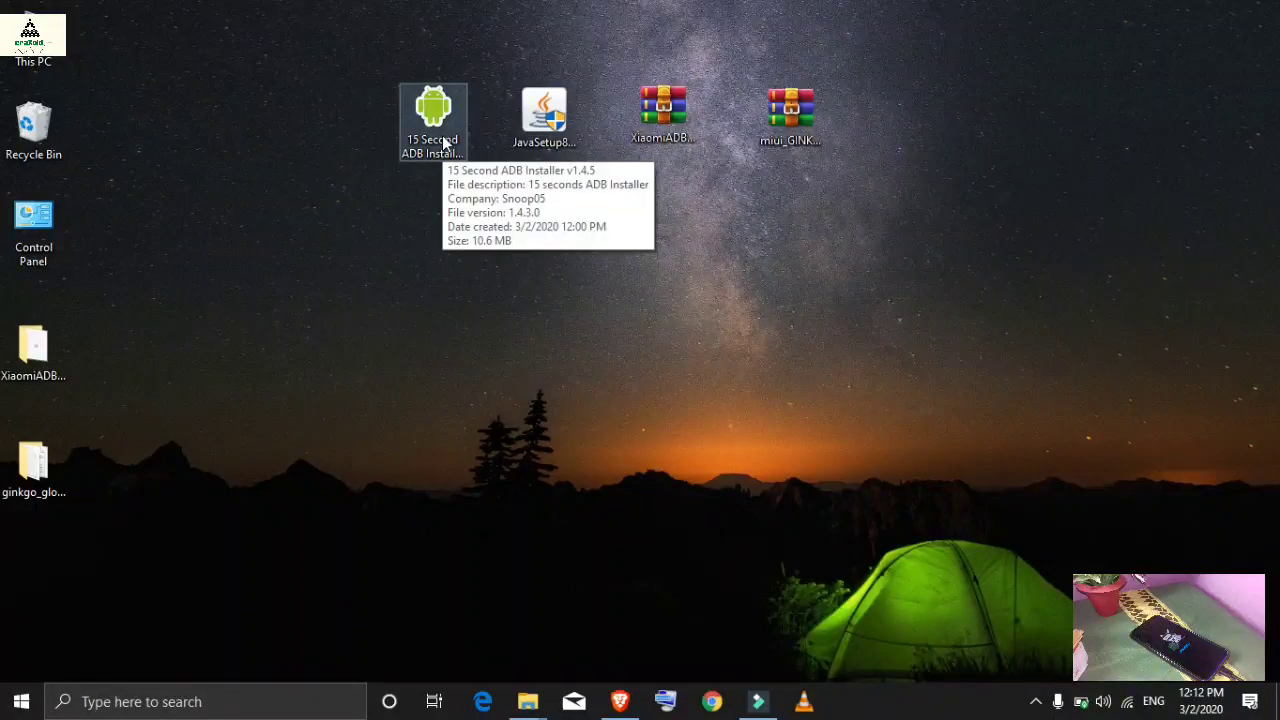
click(433, 110)
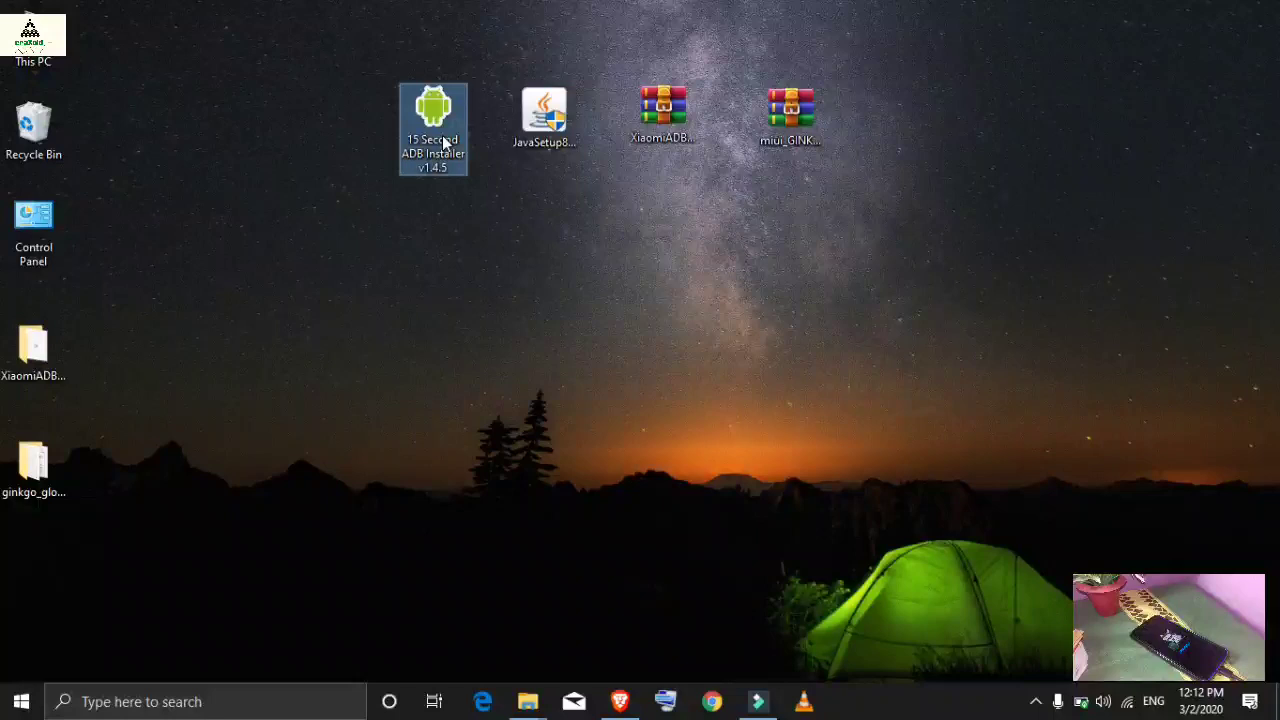
Run 15 Second ADB Installer, answering y to ADB/Fastboot, system-wide and driver installs
double_click(433, 105)
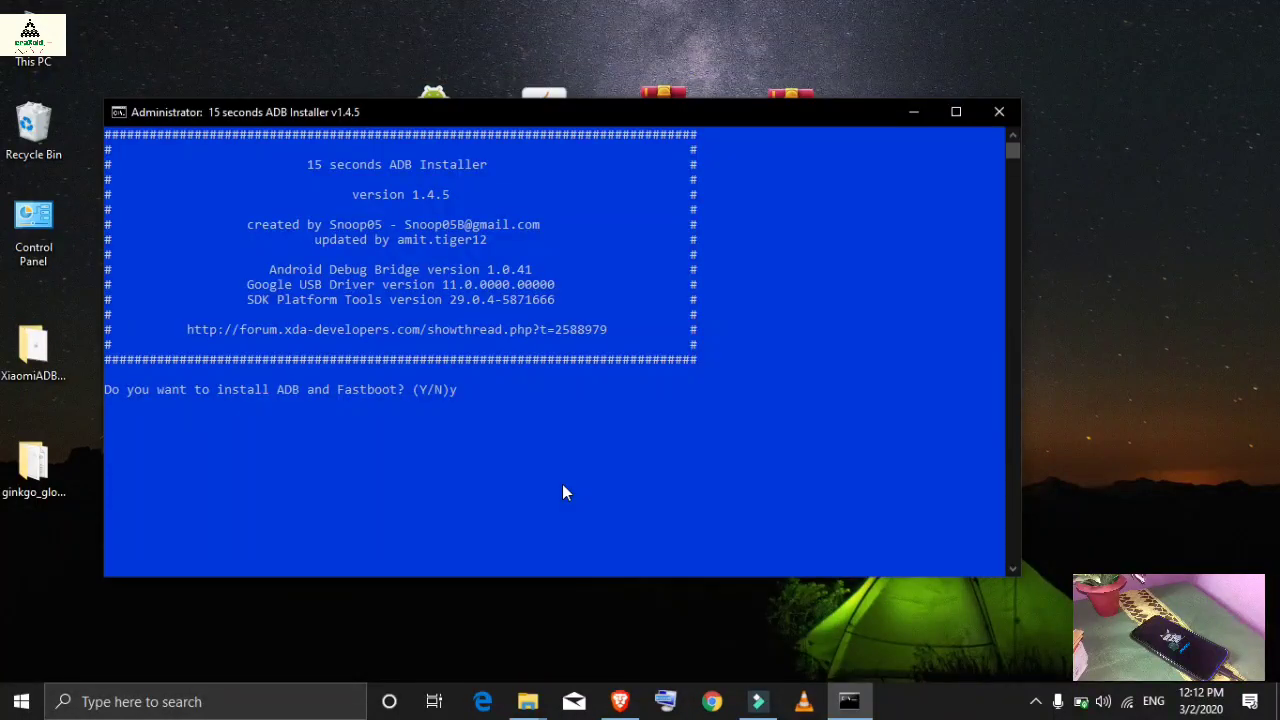
key(enter)
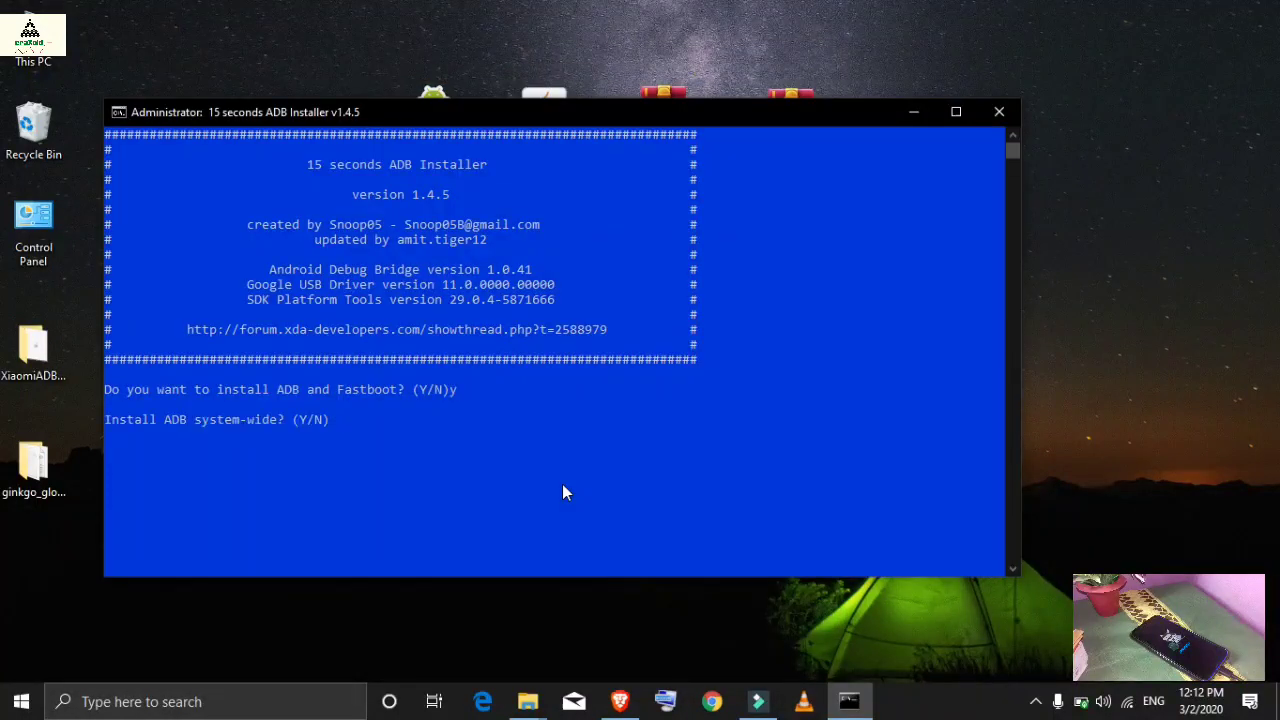
text(y)
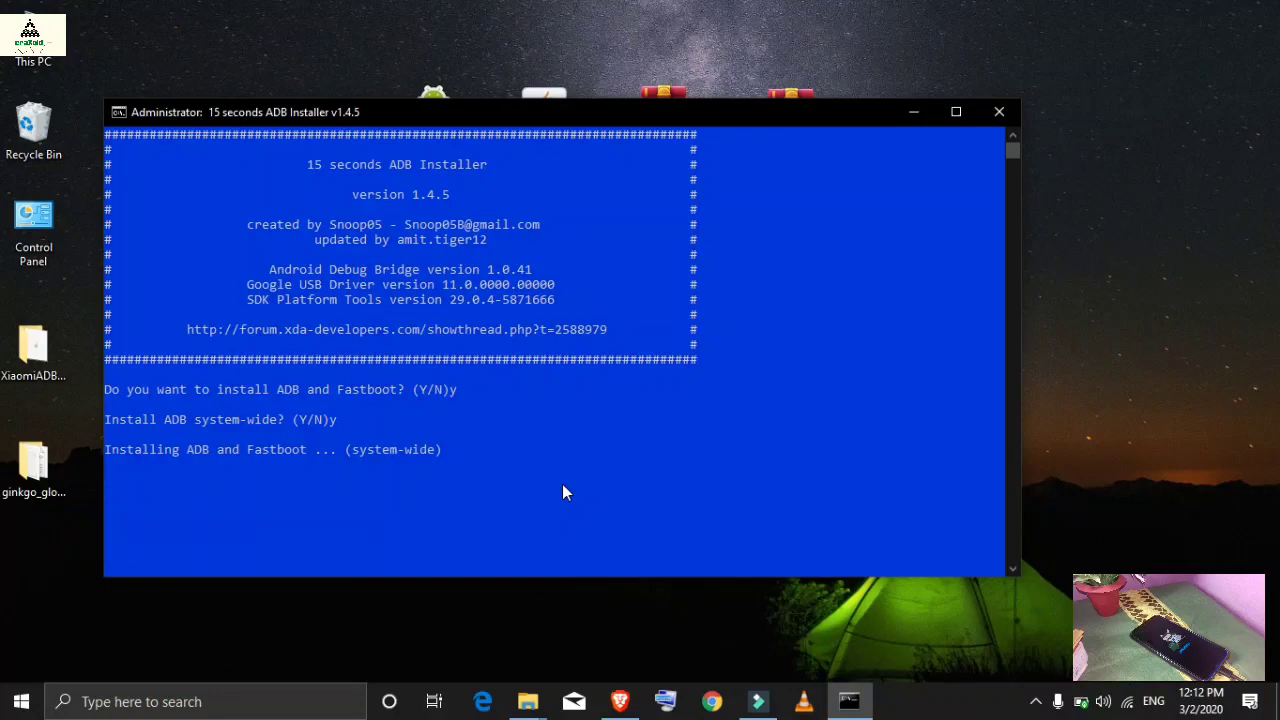
key(enter)
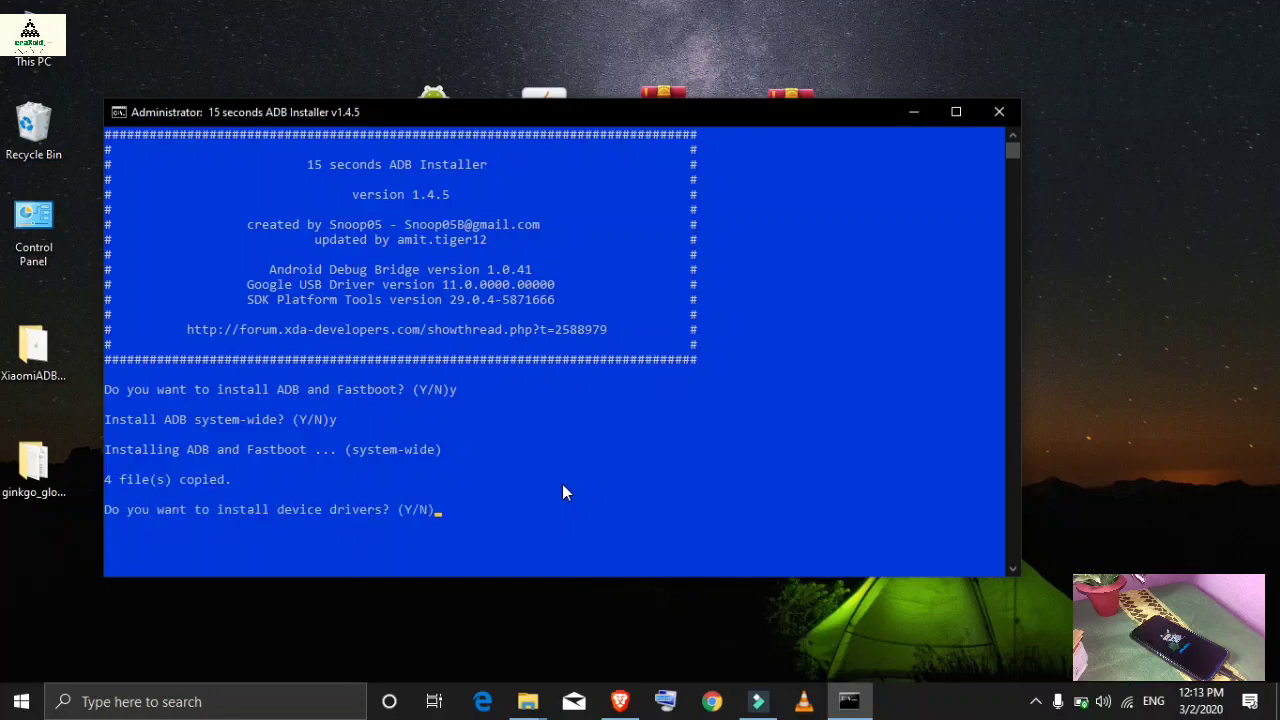
text(y)
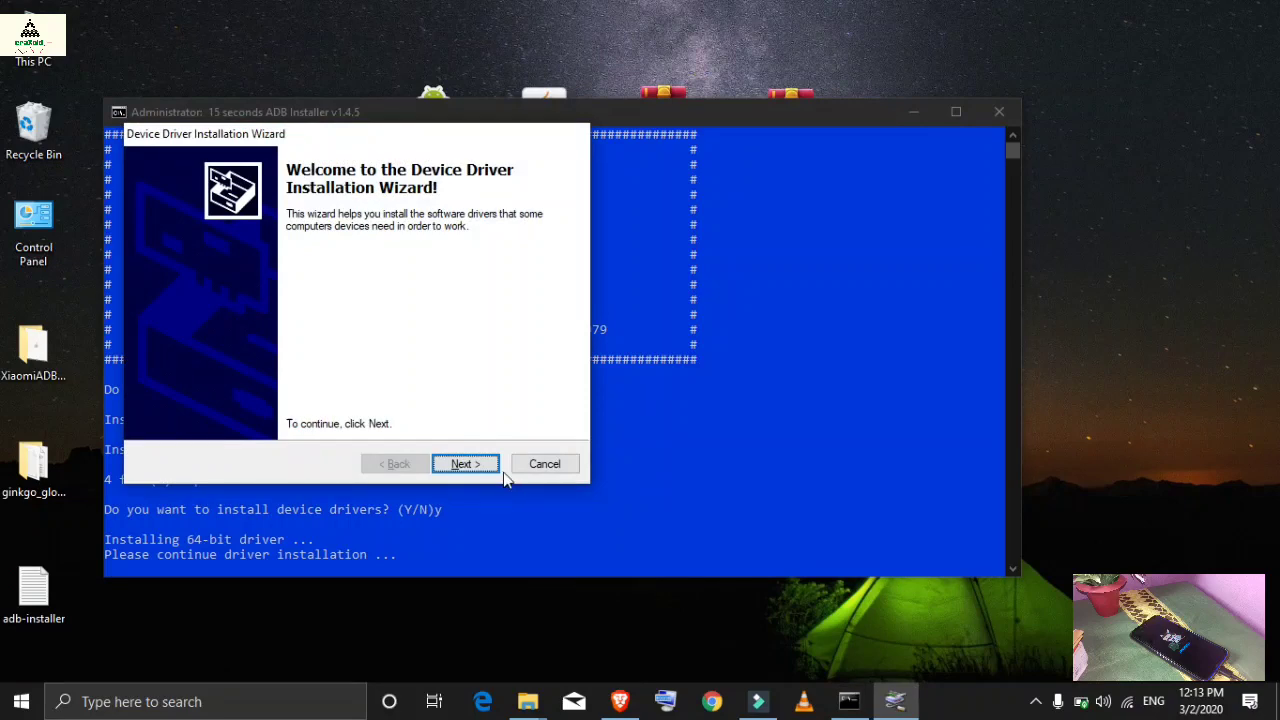
click(463, 463)
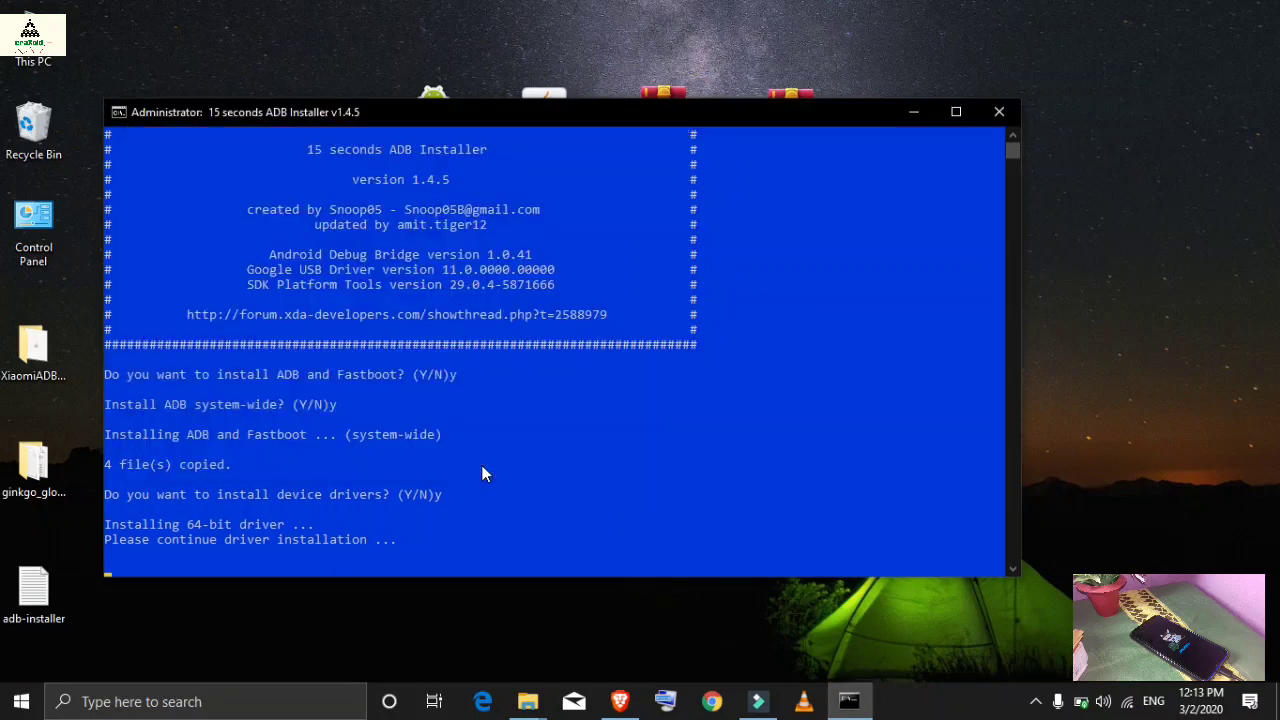
Extract the XiaomiADBFastbootTools-6.9-Windows and ginkgo global images archives onto the desktop
click(997, 111)
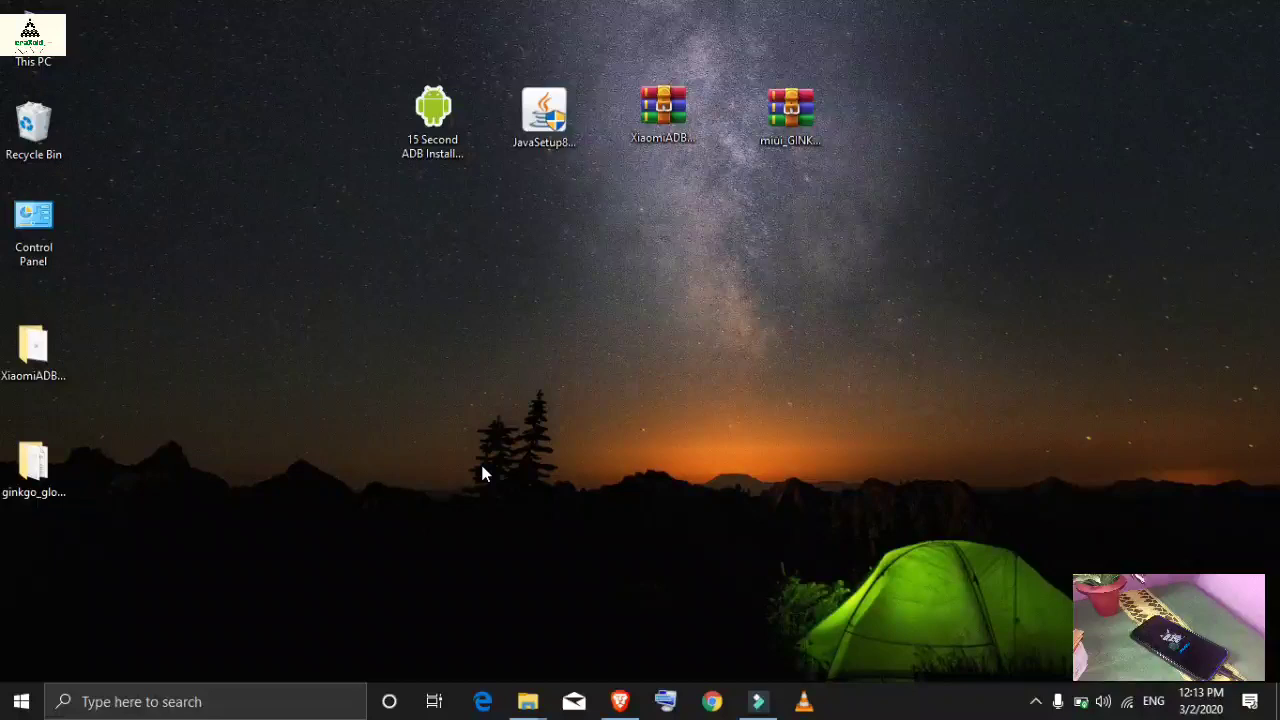
click(544, 105)
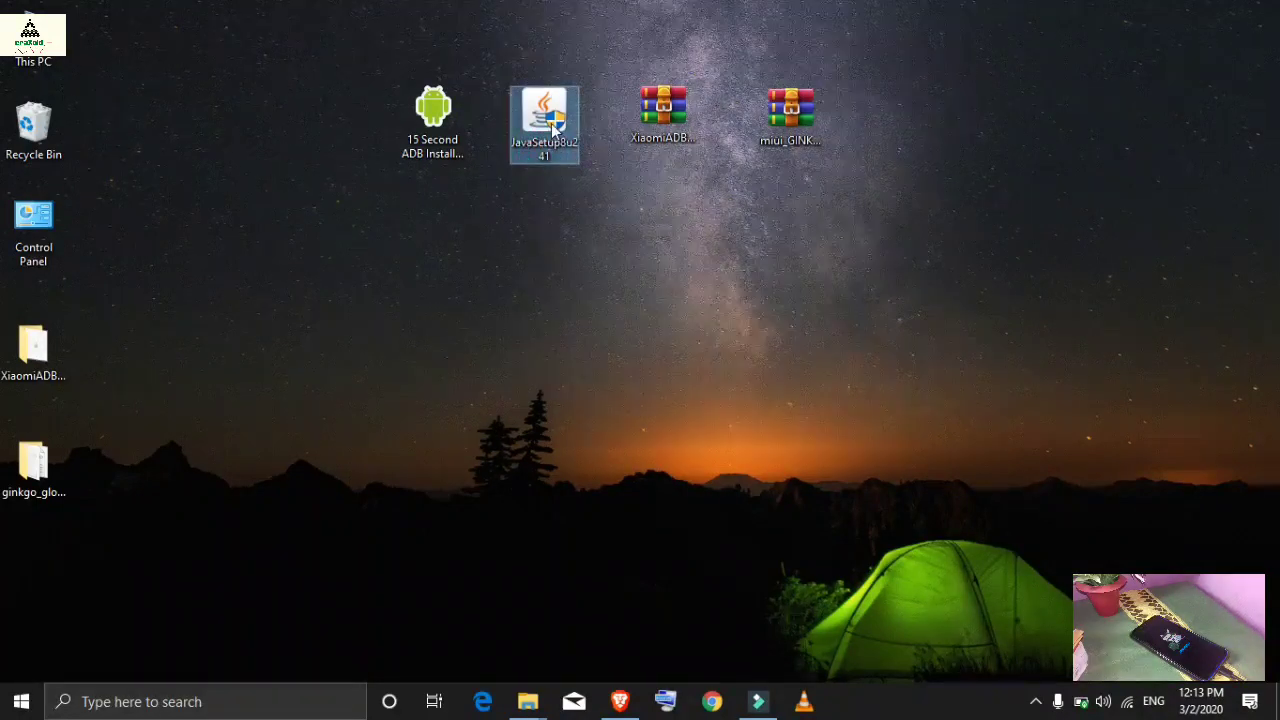
right_click(544, 124)
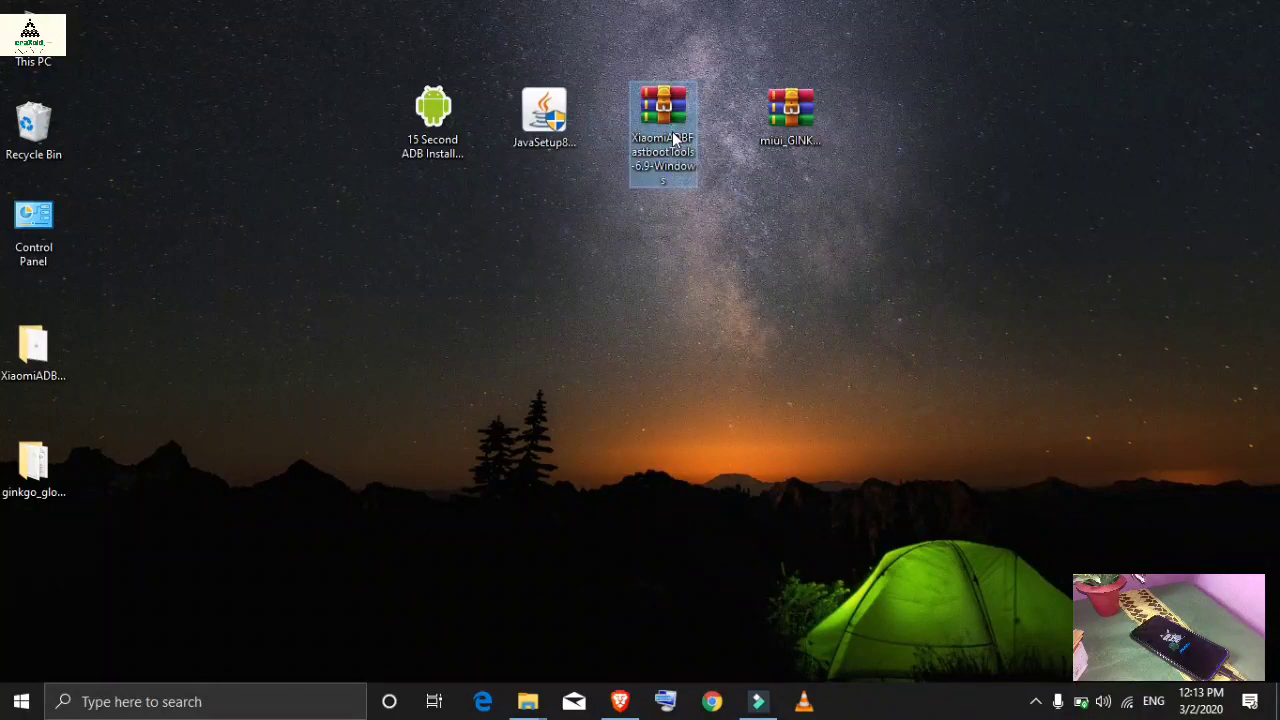
right_click(662, 105)
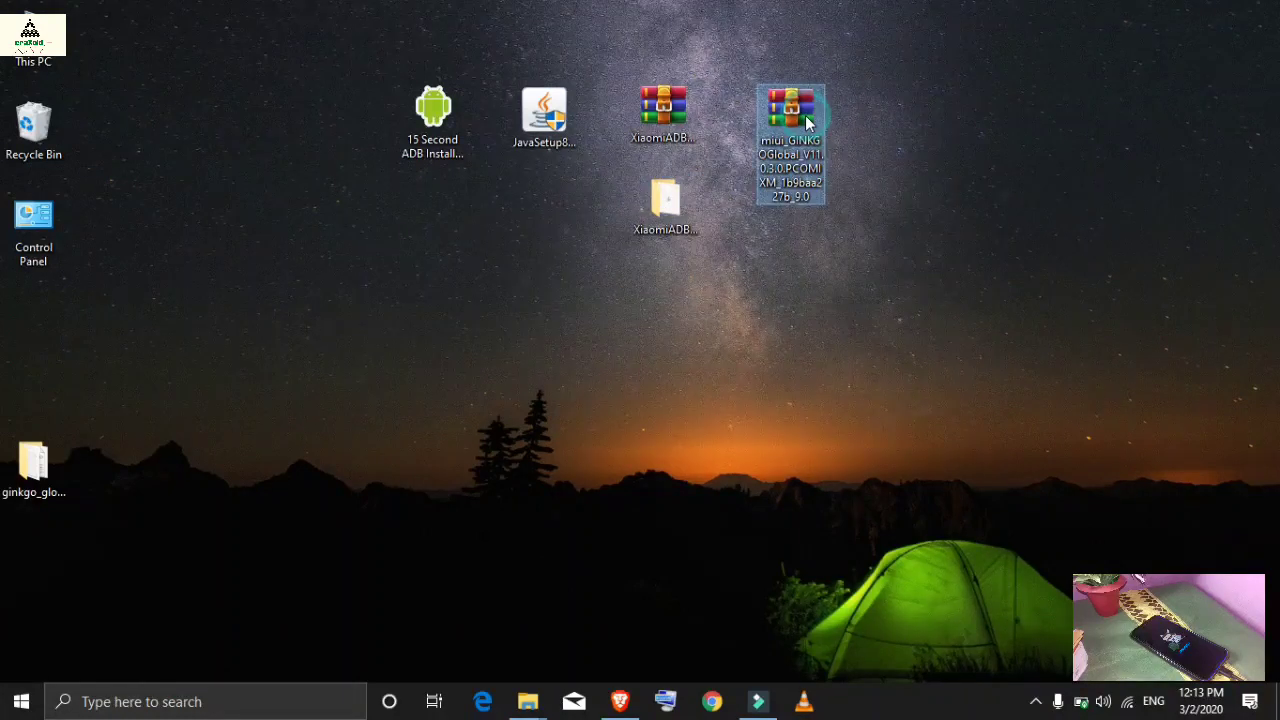
click(100, 460)
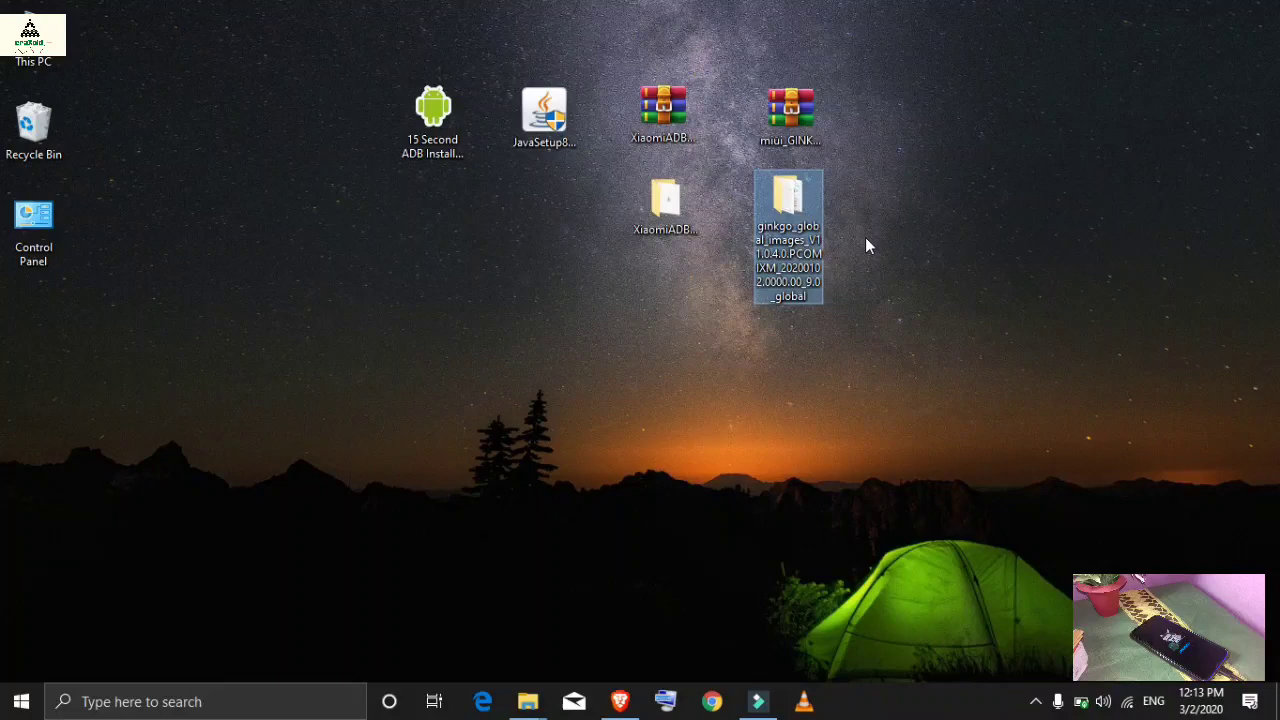
click(645, 317)
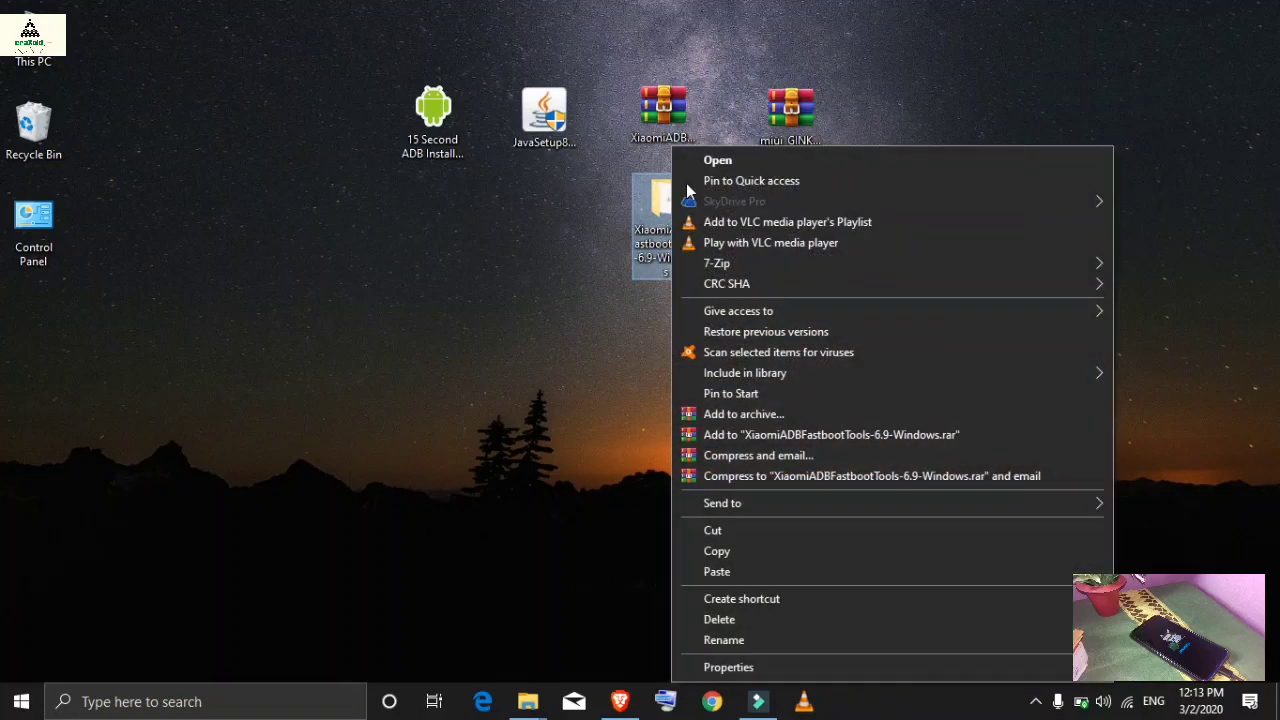
Launch XiaomiADBFastbootTools.jar from the XiaomiADBFastbootTools-6.9-Windows folder
click(718, 160)
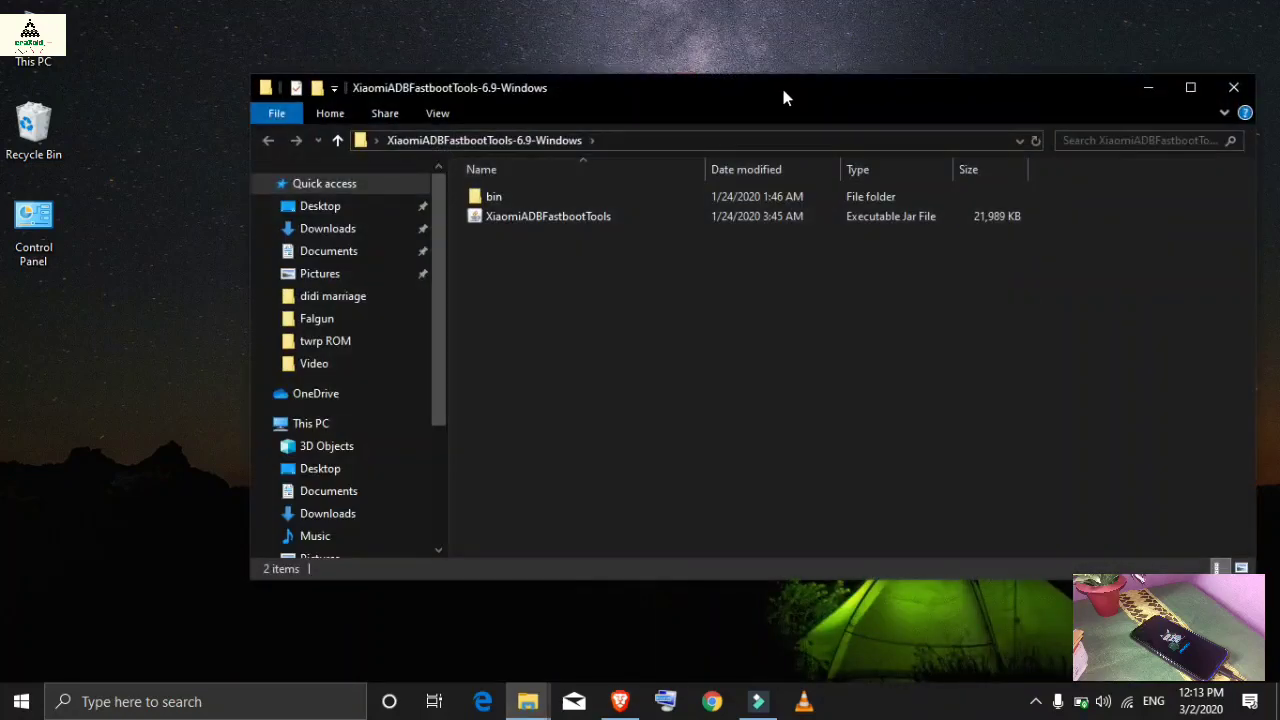
click(1190, 87)
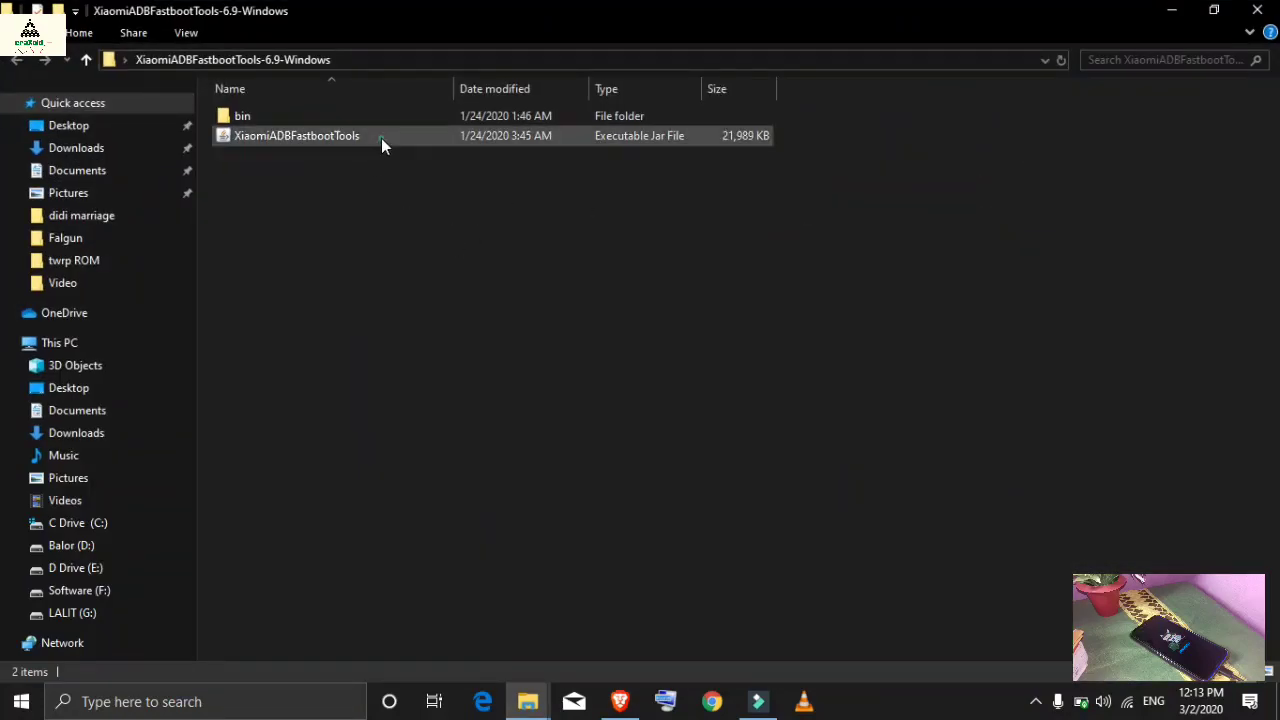
right_click(296, 135)
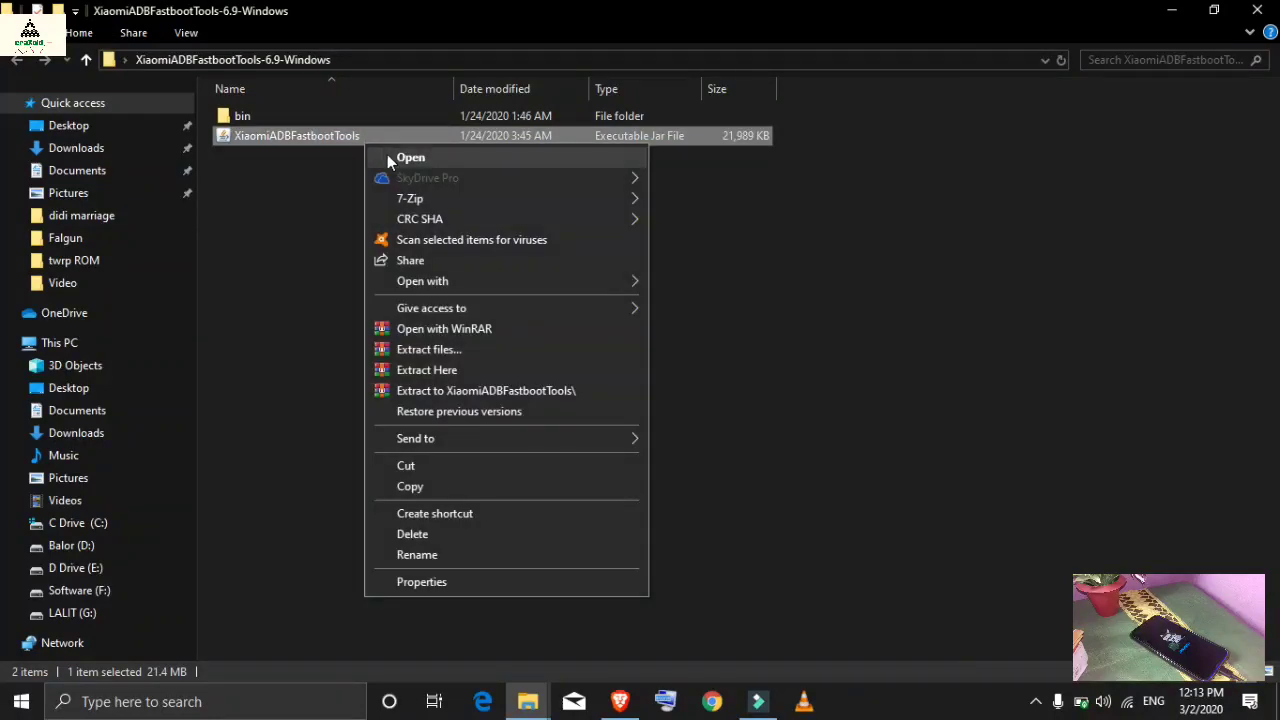
click(410, 157)
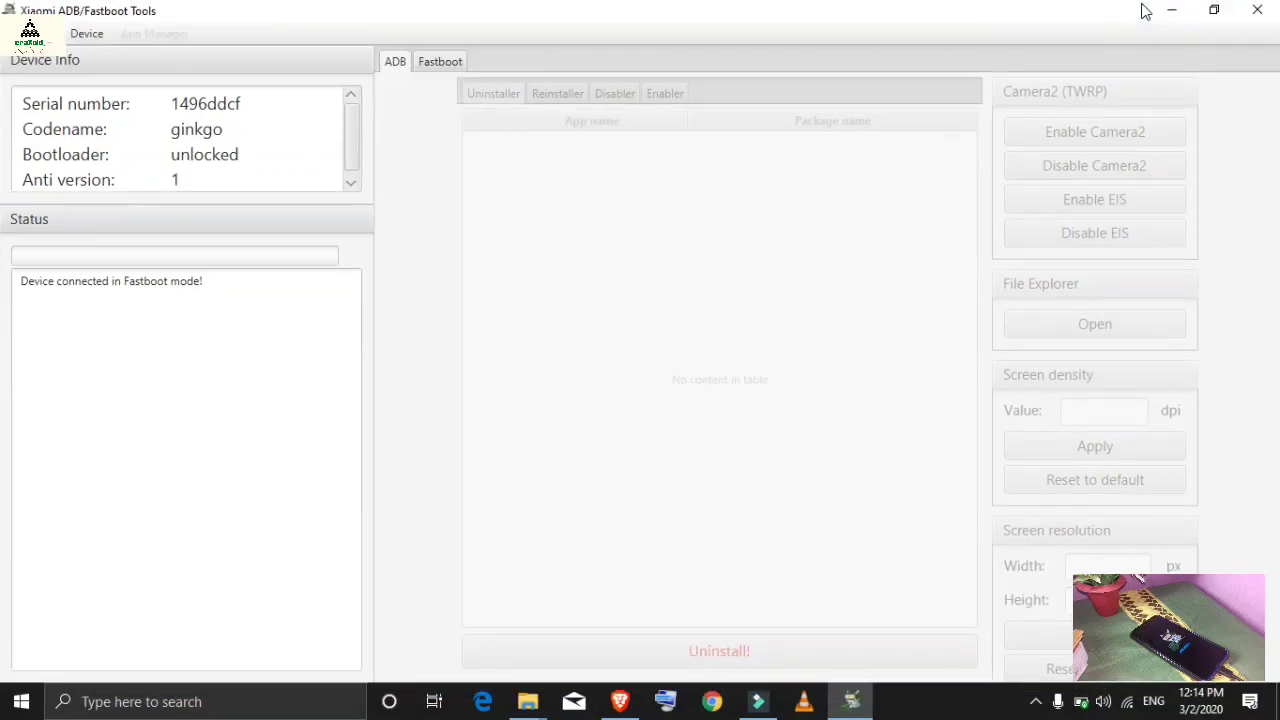
mouse_move(217, 281)
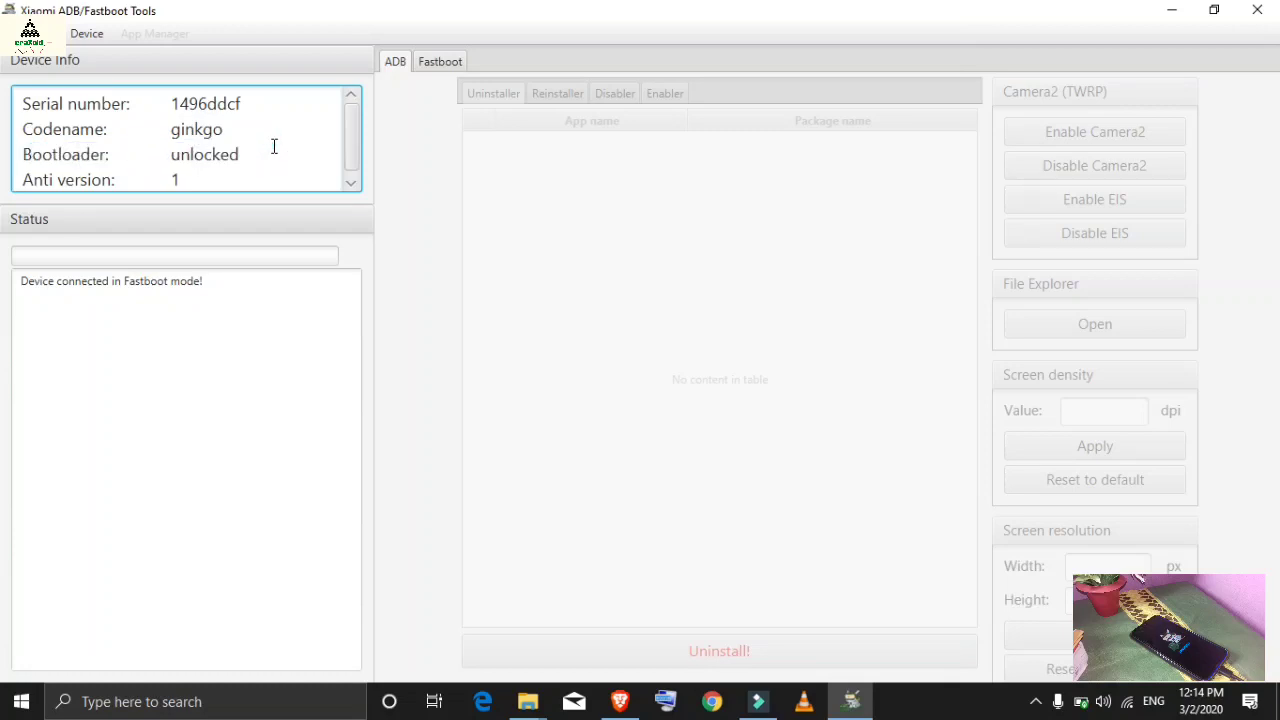
mouse_move(417, 90)
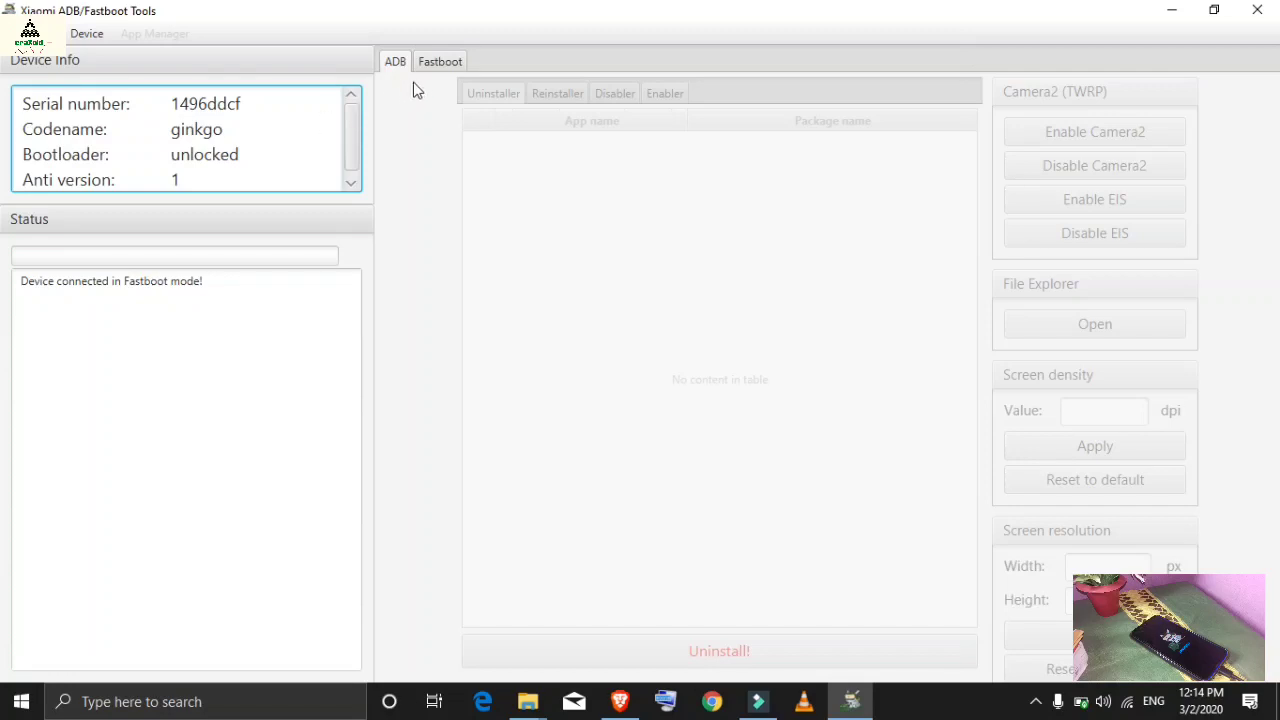
Switch Xiaomi ADB/Fastboot Tools to the Fastboot tab
click(440, 61)
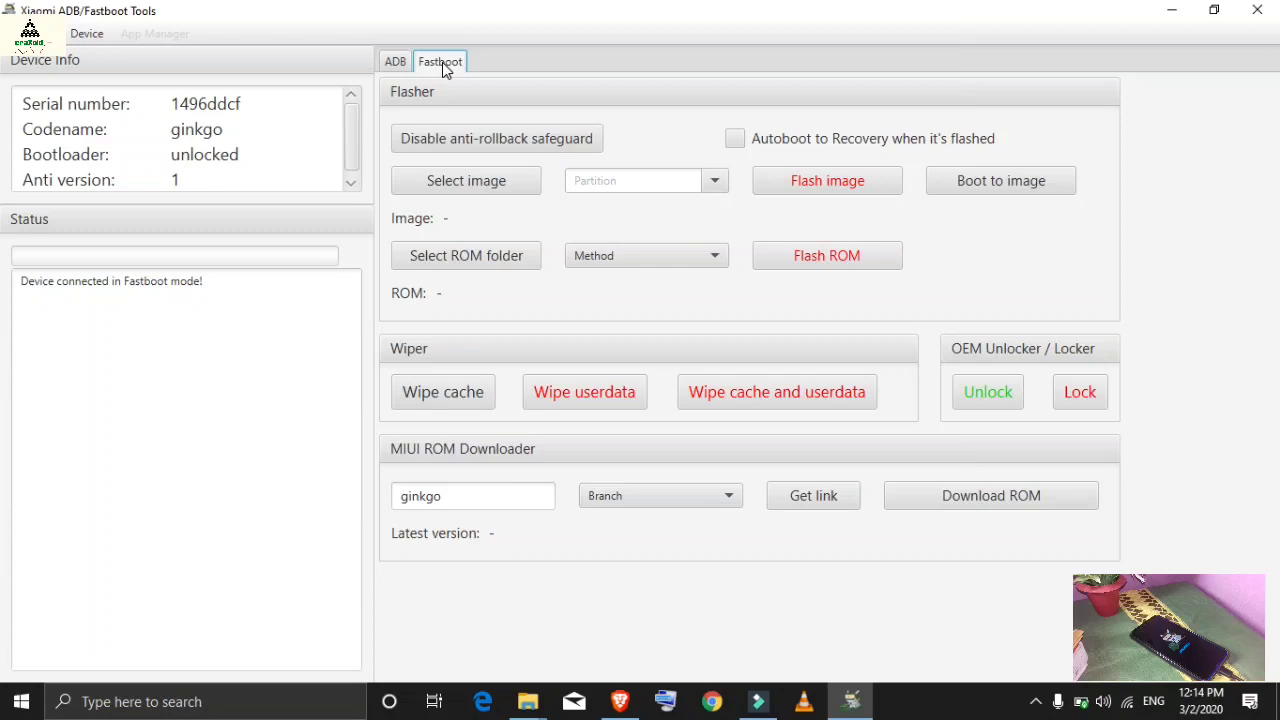
mouse_move(505, 445)
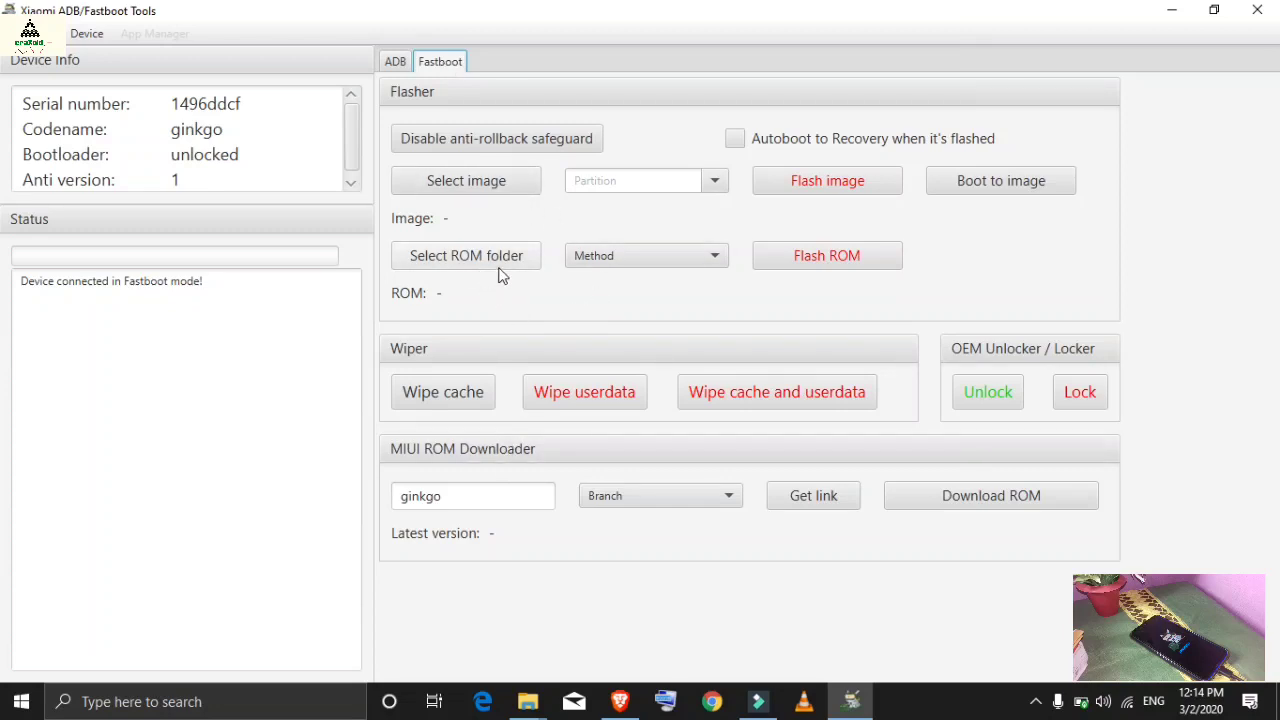
Select the Desktop's ginkgo_global_images folder as the fastboot ROM folder
click(465, 255)
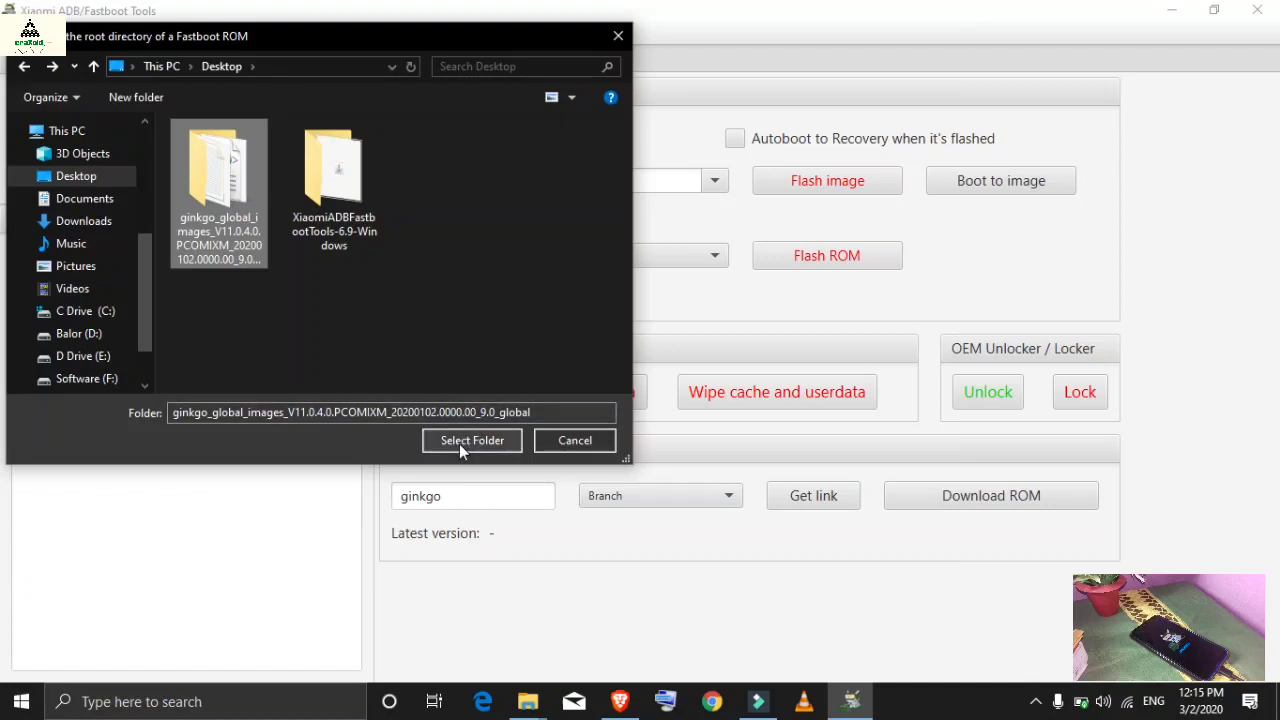
click(471, 440)
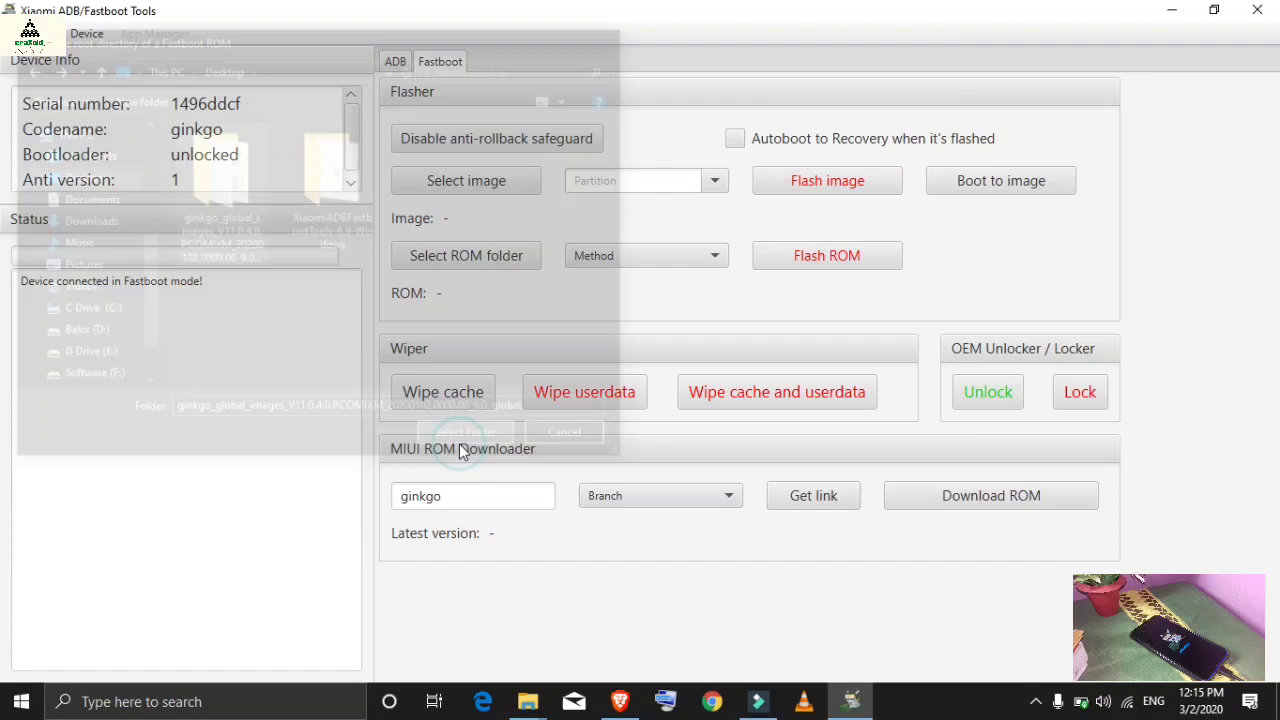
Flash the ginkgo global ROM using the Clean install method, confirming with Yes
click(466, 431)
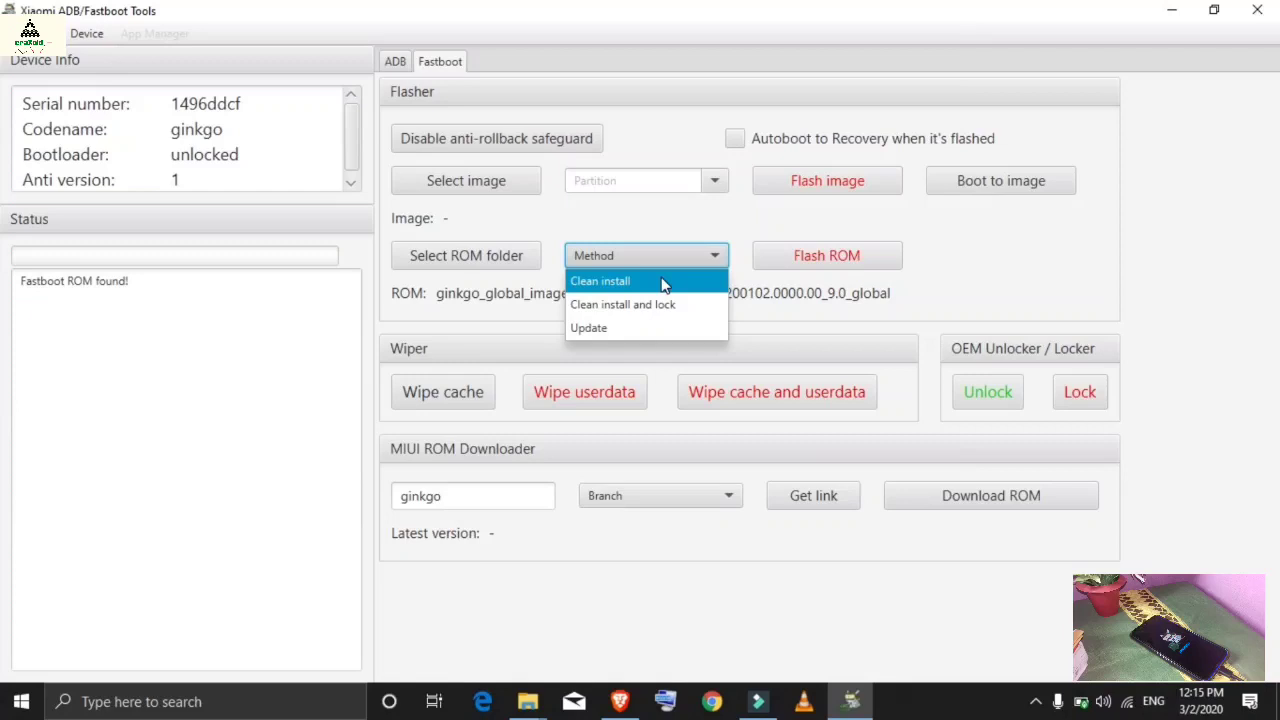
click(600, 280)
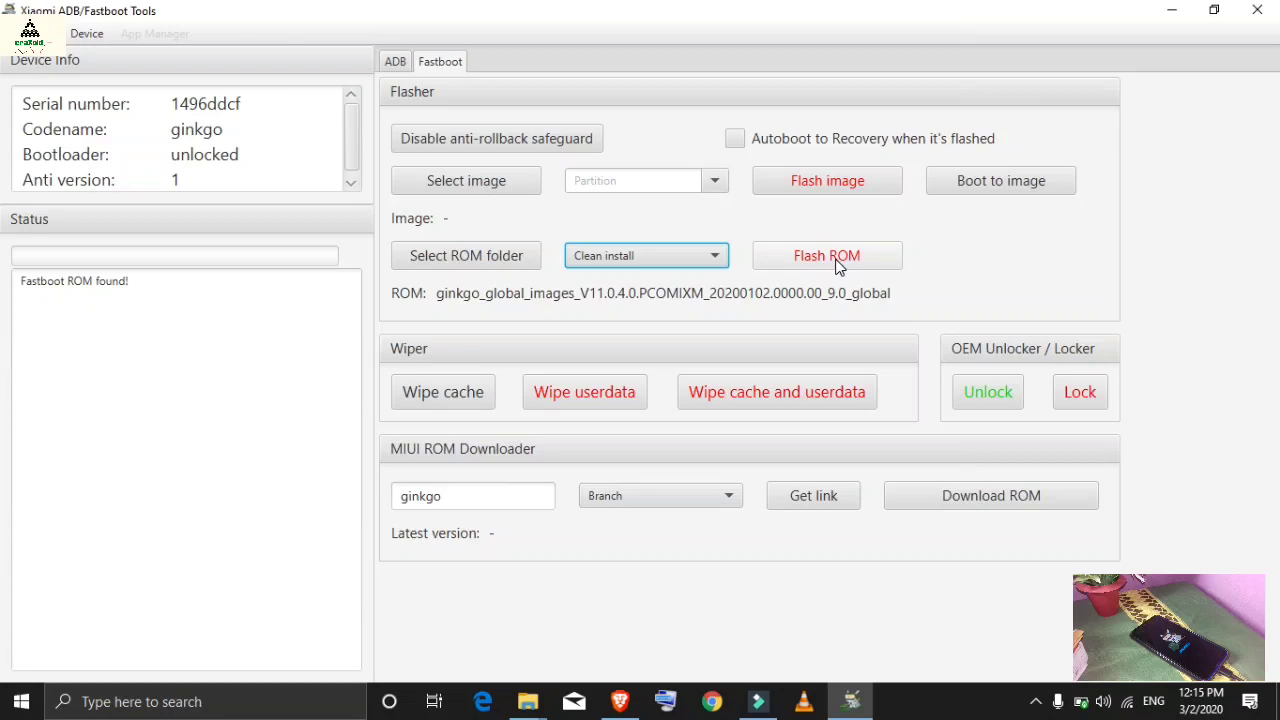
click(826, 255)
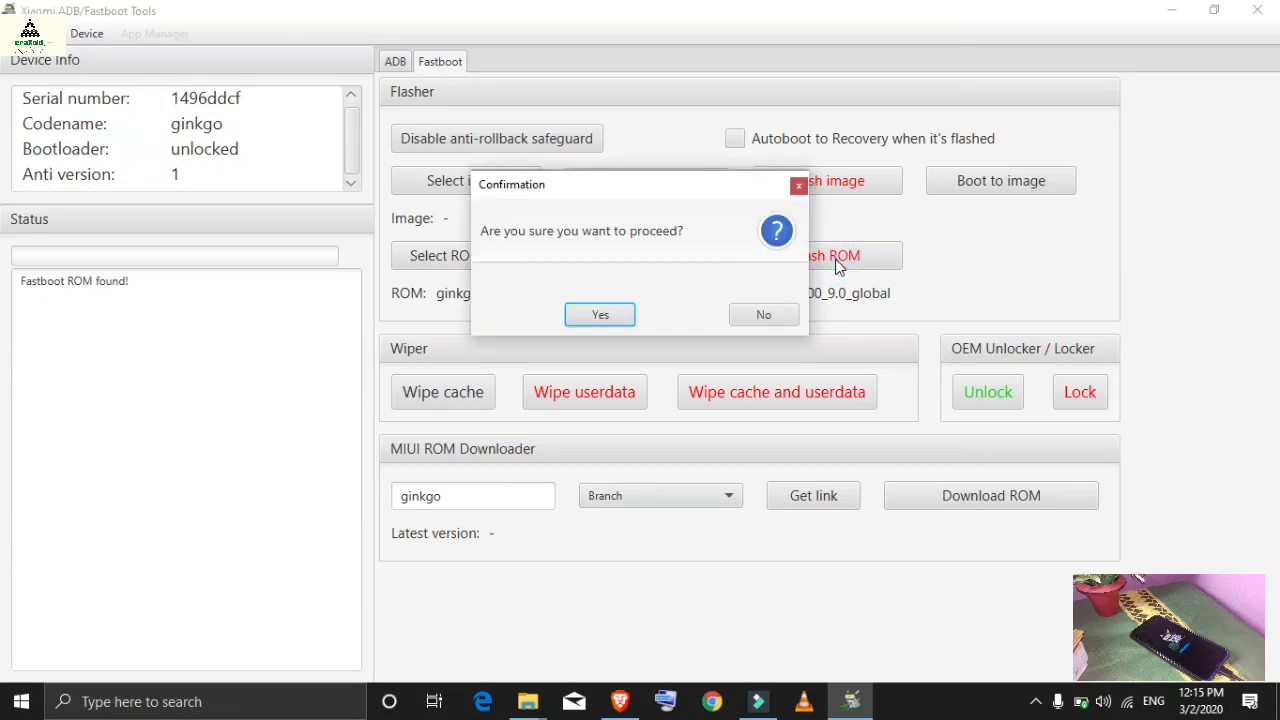
mouse_move(600, 314)
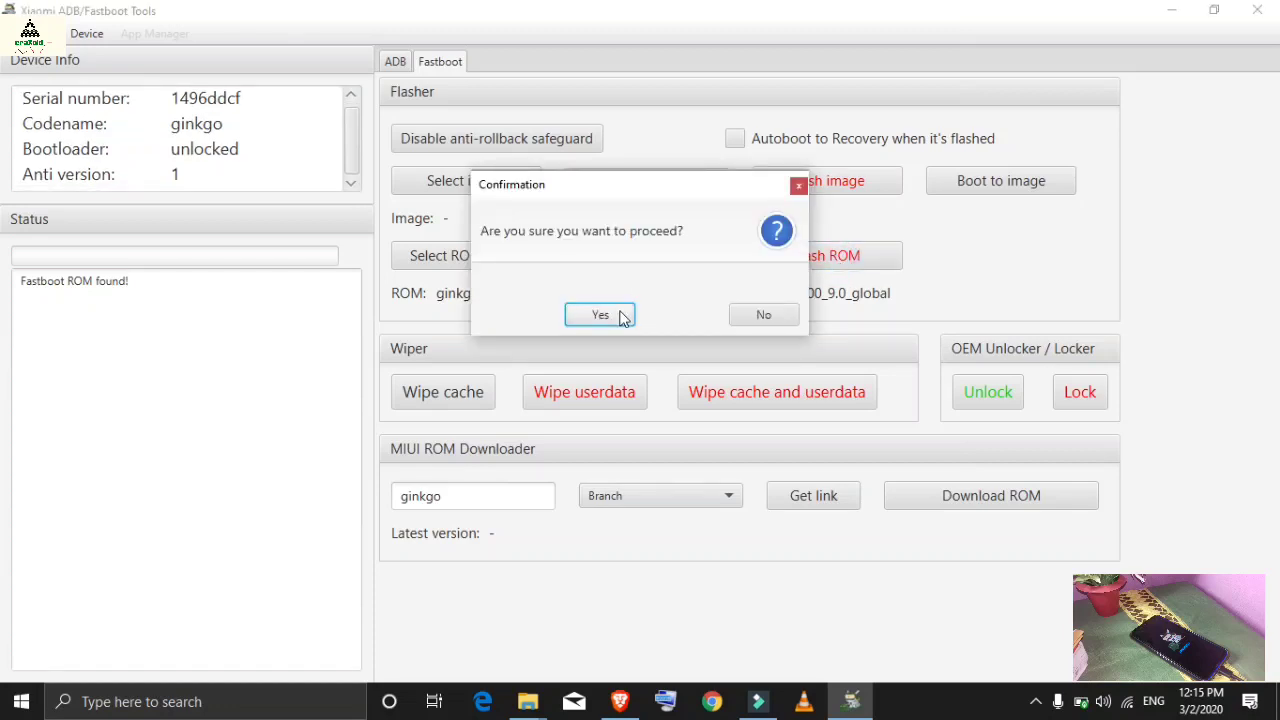
click(600, 314)
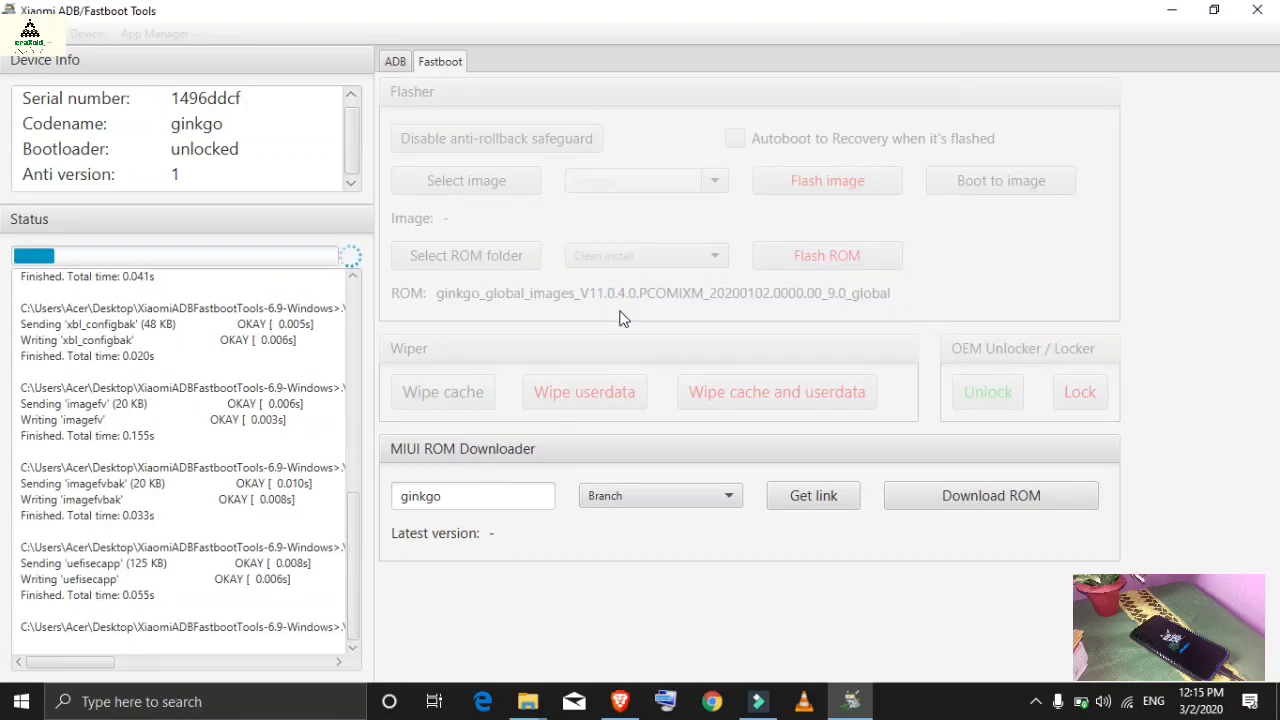